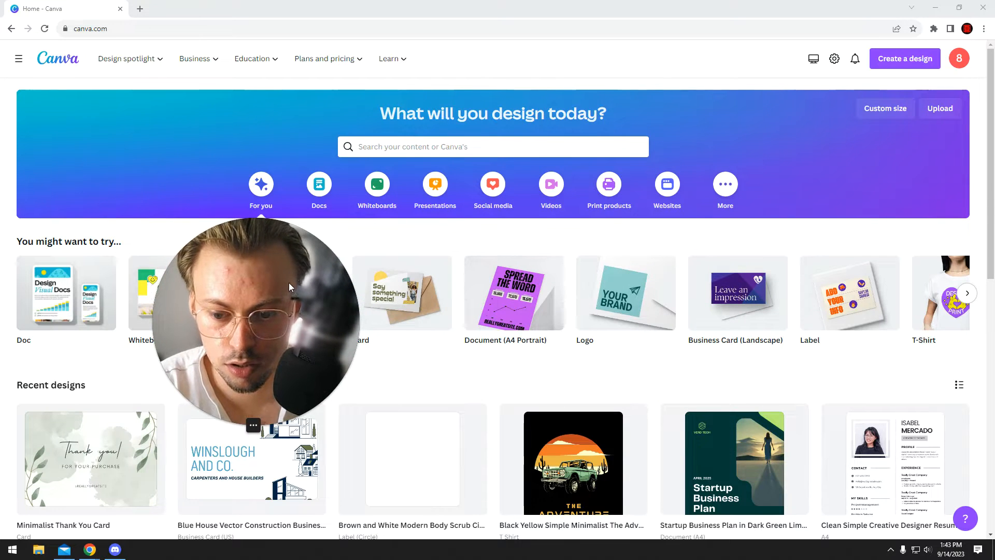
- Search Canva's home search bar for 'sticker' to list sticker templates
click(492, 146)
text(sticker)
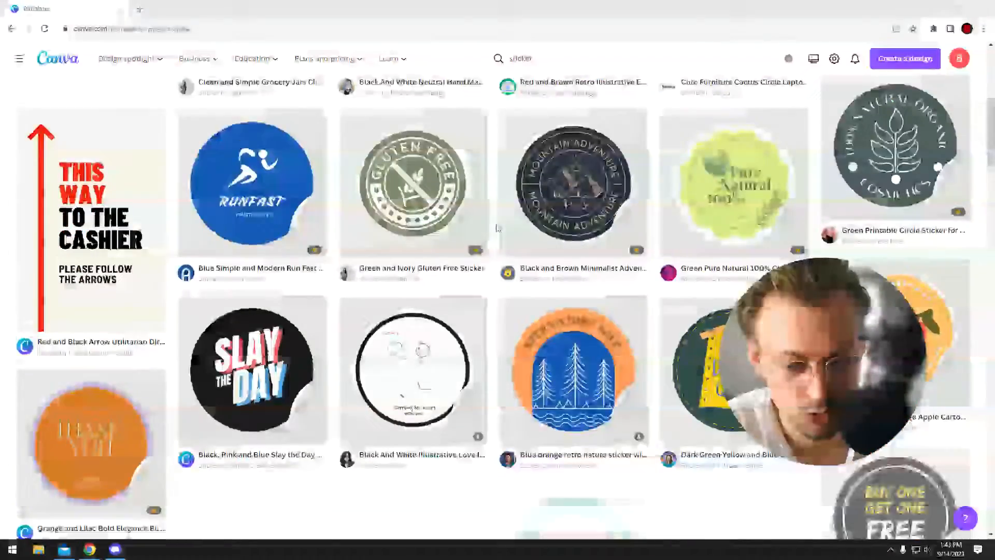
- Filter the sticker results to Price > Free, leaving 3,159 free templates
scroll(down, 3)
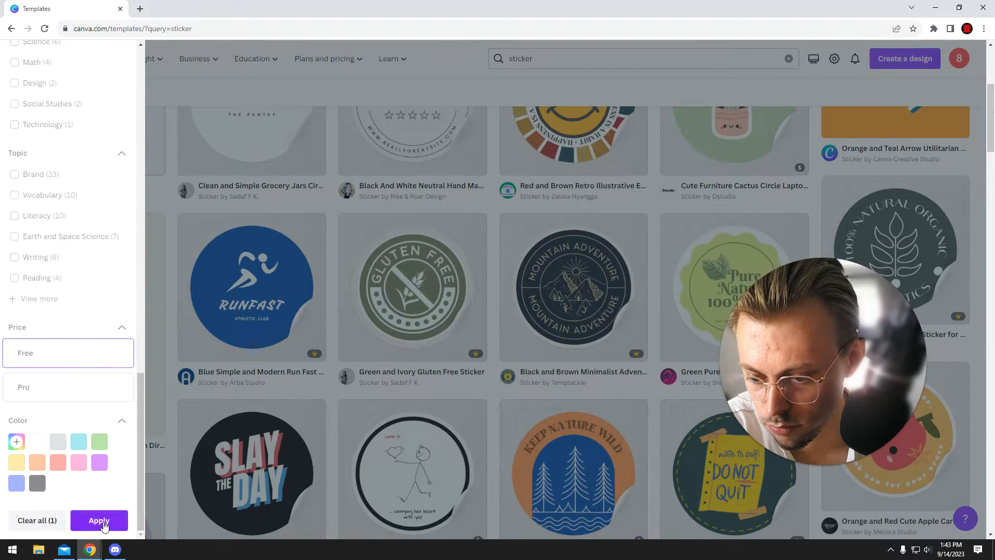
click(99, 519)
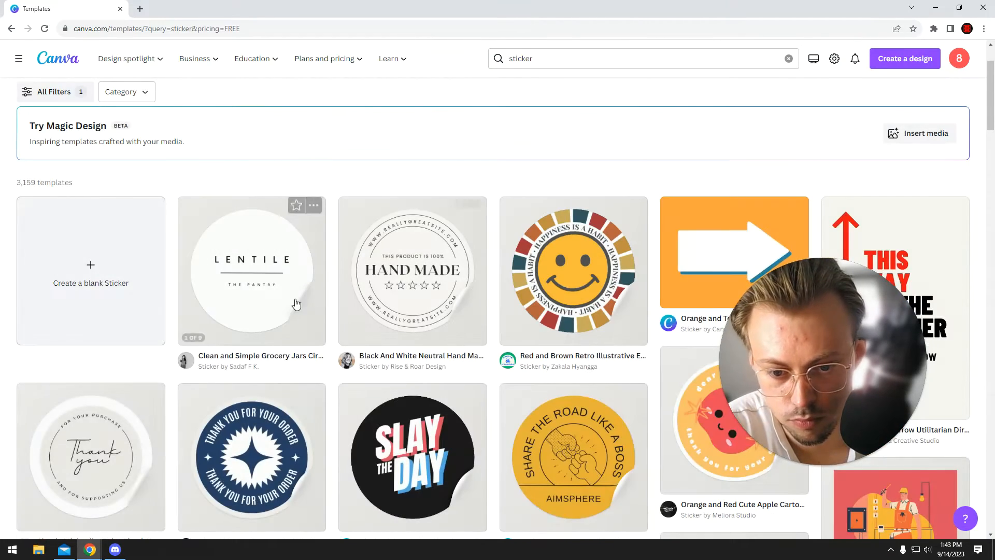
scroll(down, 3)
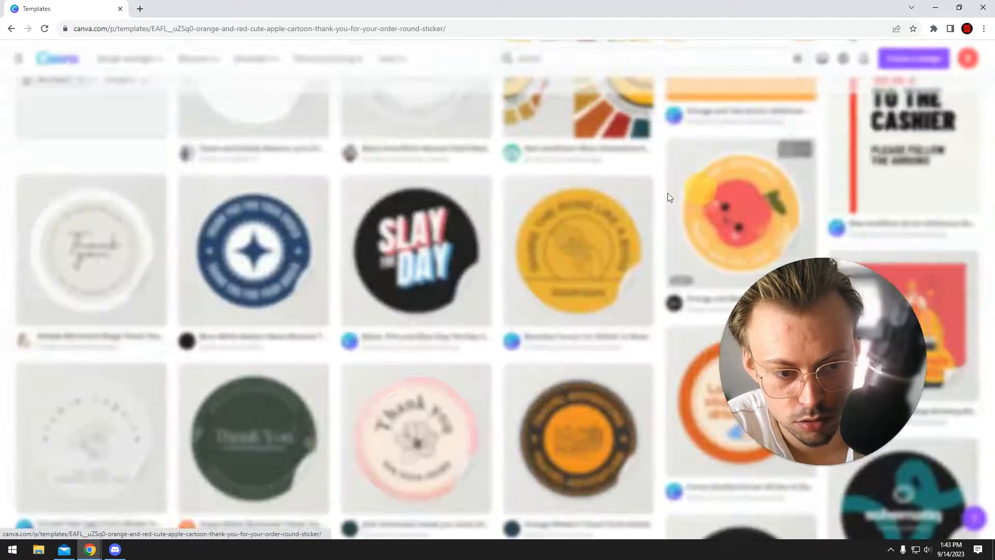
- Load the Orange and Red Cute Apple thank-you sticker template and review its curved text
click(739, 209)
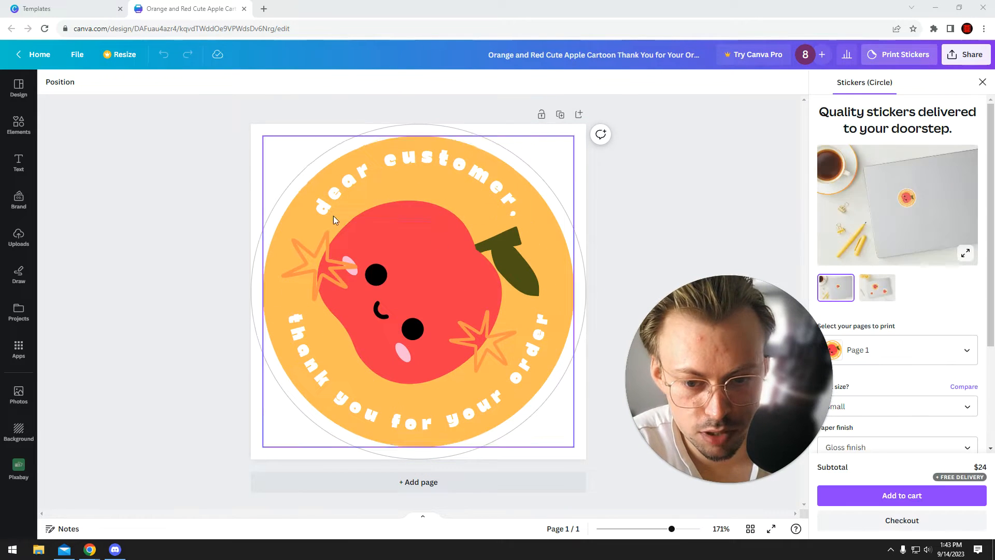
click(384, 173)
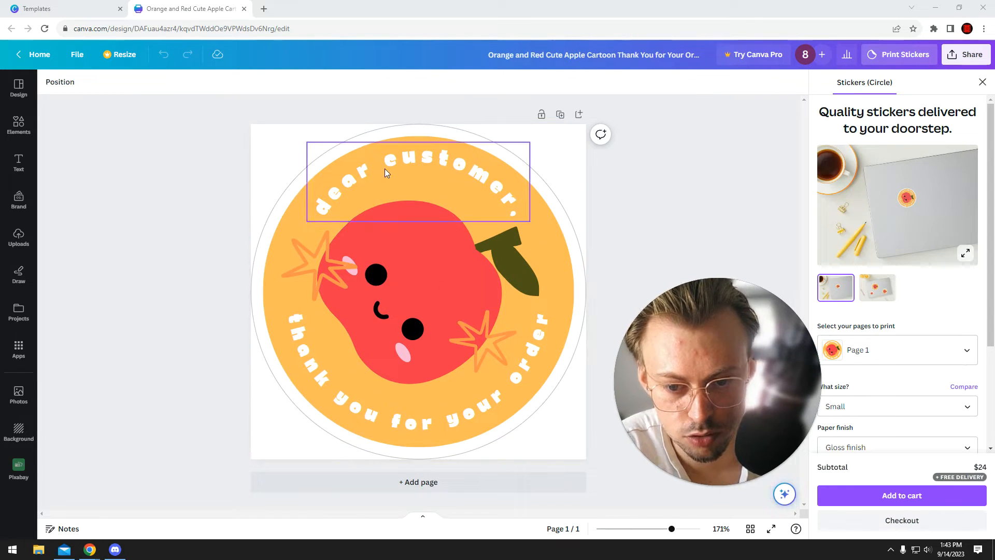
click(386, 173)
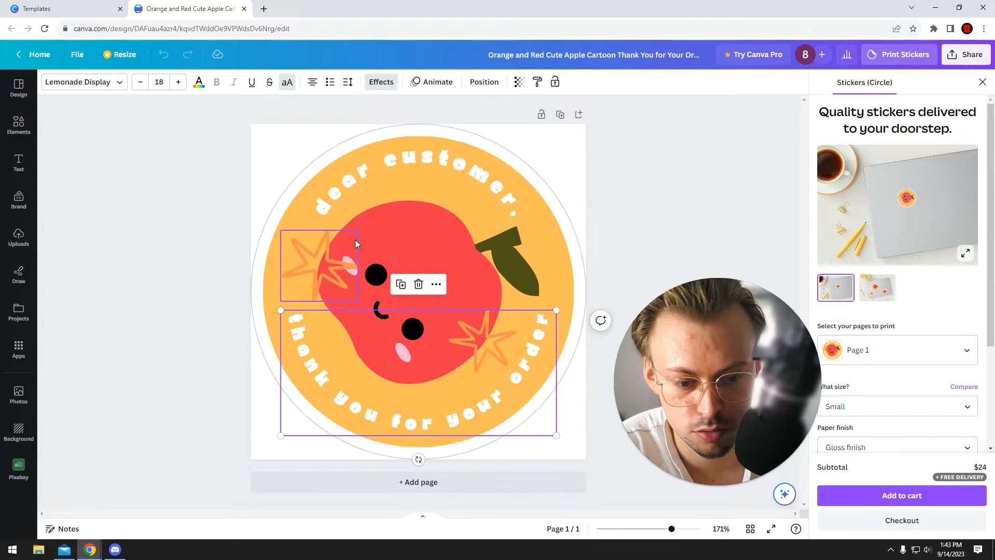
click(419, 293)
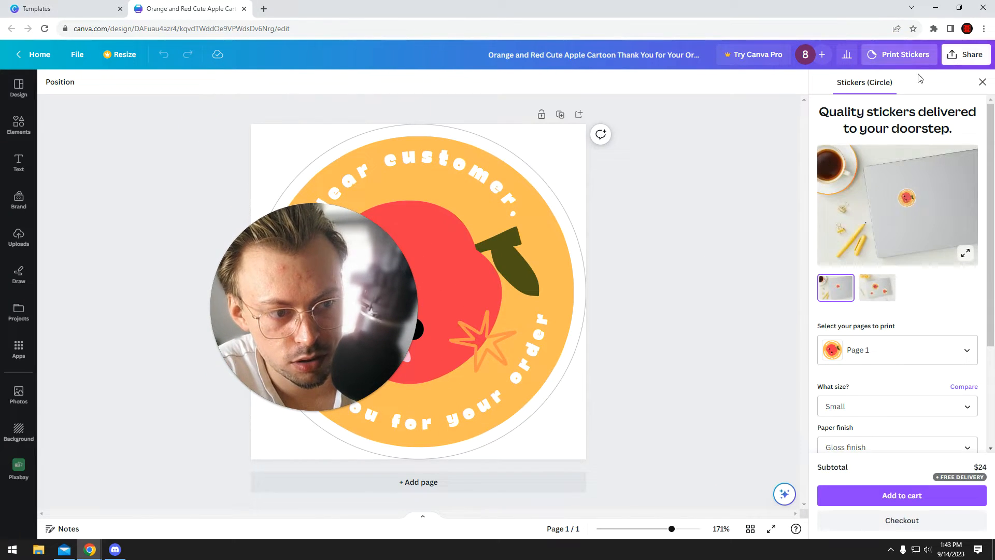
- Choose Stickers (Circle) from Print Stickers by searching 'stick', showing a $24 subtotal
click(787, 81)
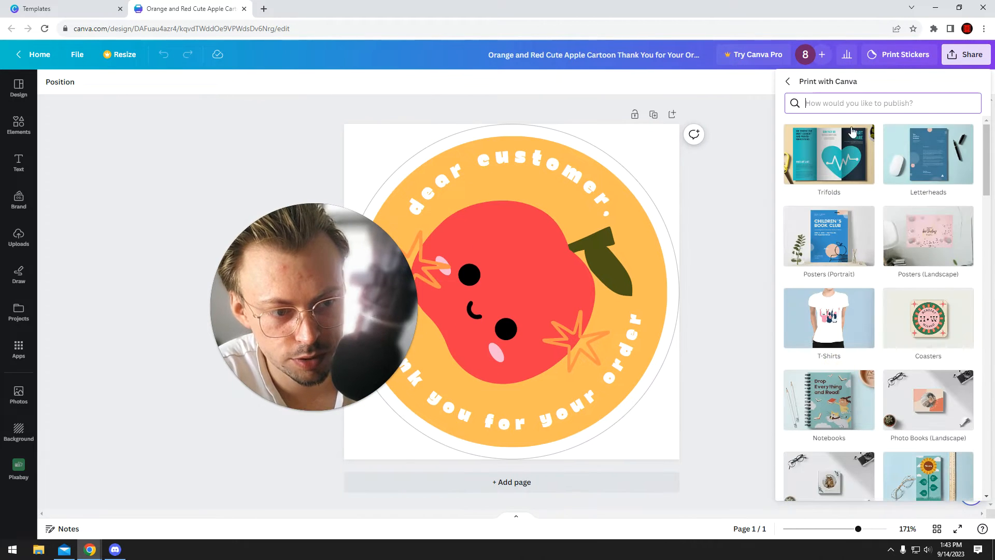
text(stick)
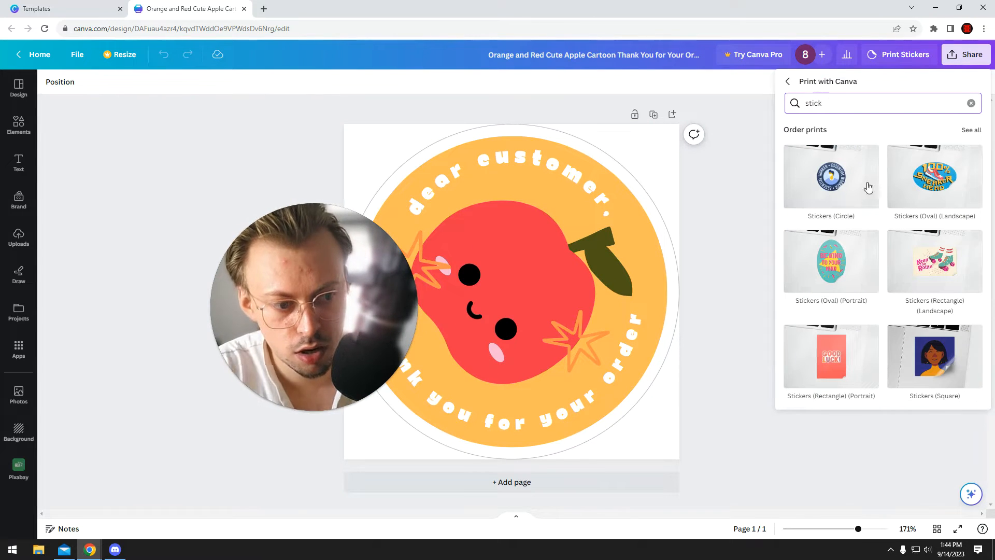
click(830, 177)
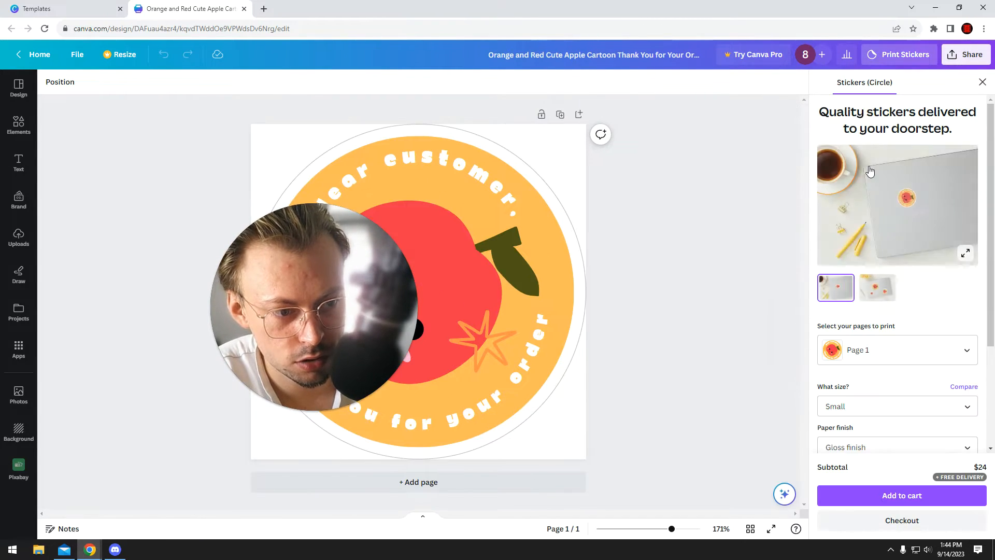
- Review the 12 small gloss stickers for $24, then return to the Templates results
scroll(down, 3)
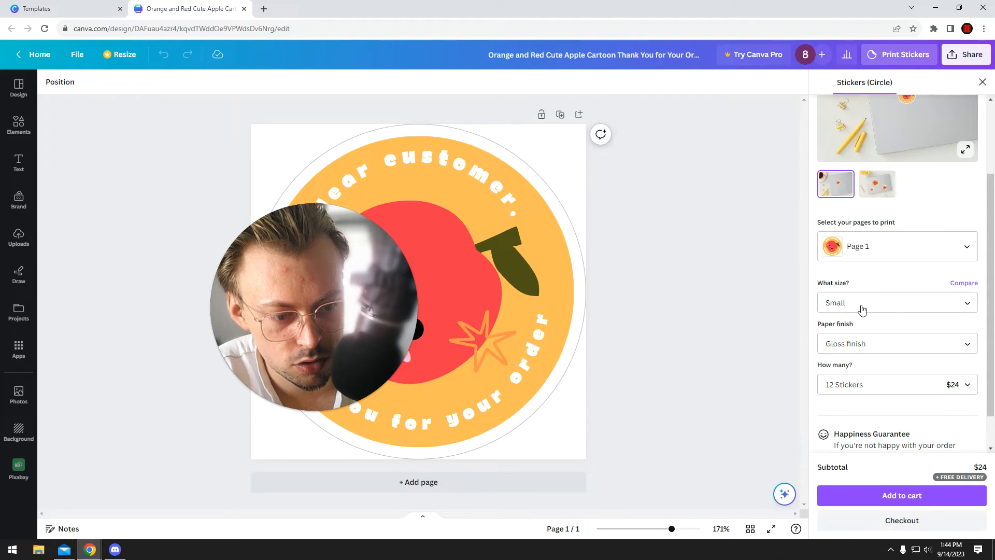
drag(317, 305, 120, 317)
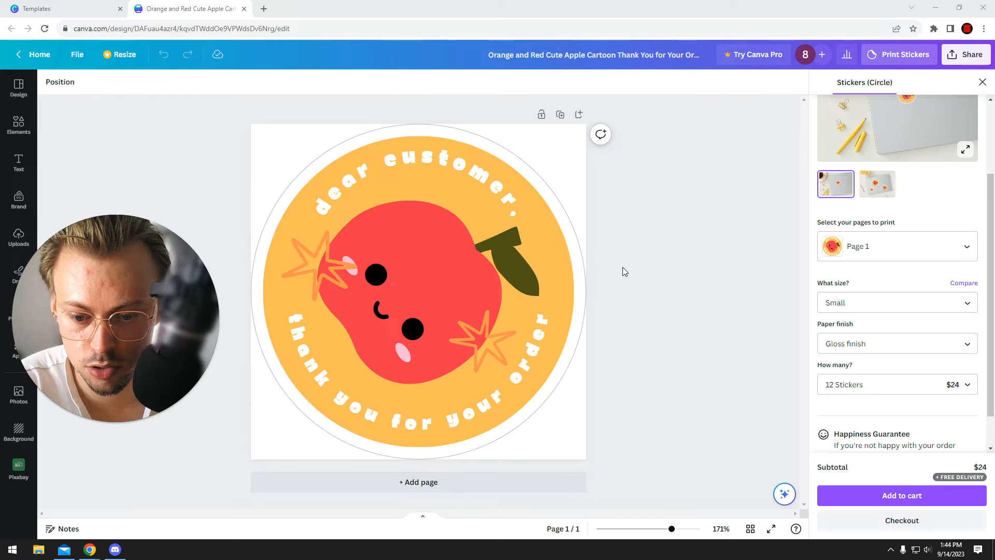
mouse_move(609, 264)
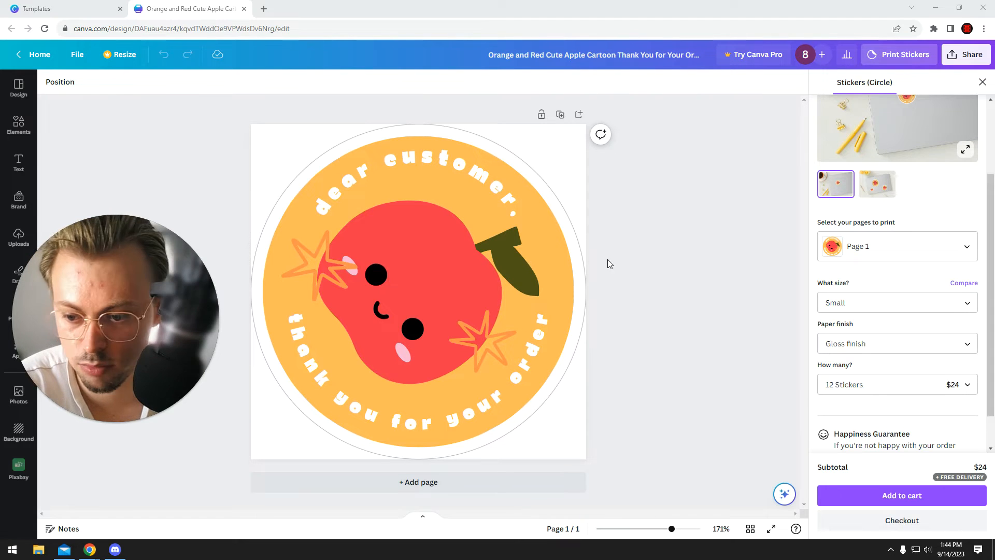
drag(115, 317, 664, 311)
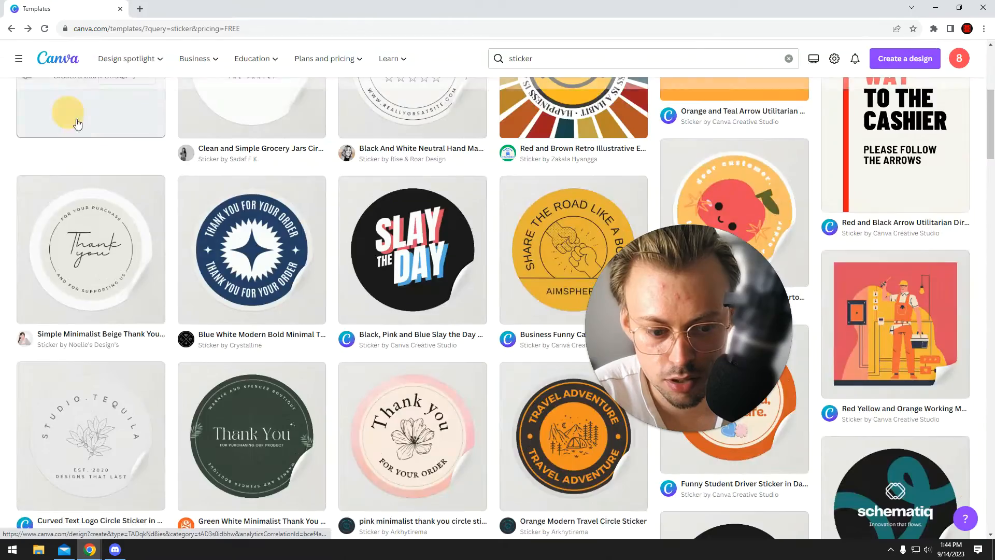
scroll(down, 3)
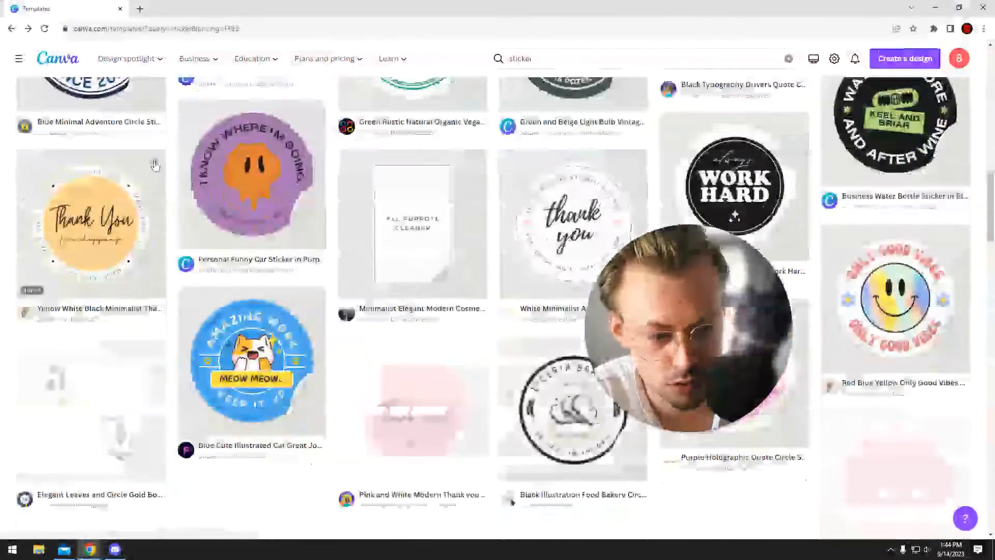
scroll(down, 3)
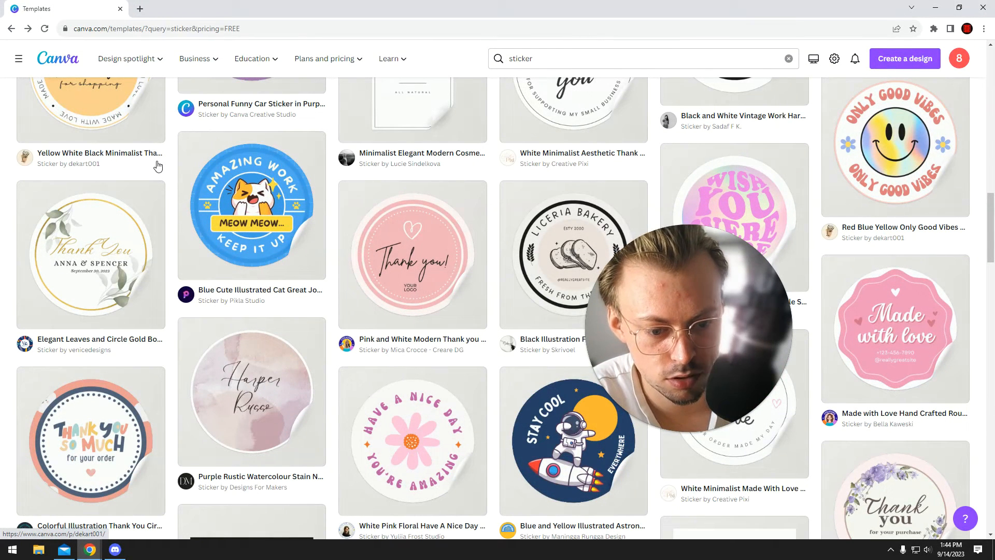